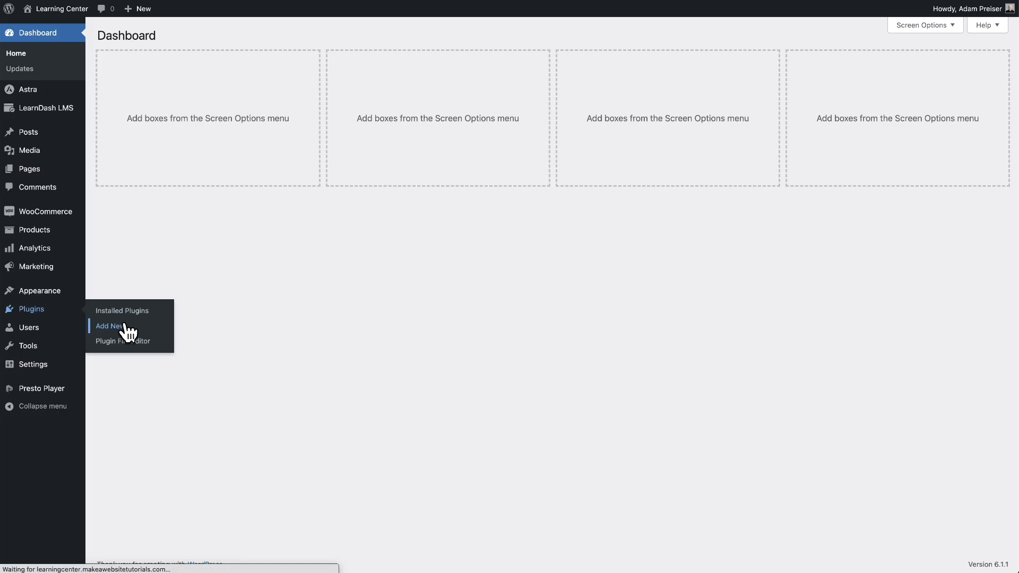
Step: Search the plugin directory from Add New Plugins and install SureTriggers
left_click(108, 326)
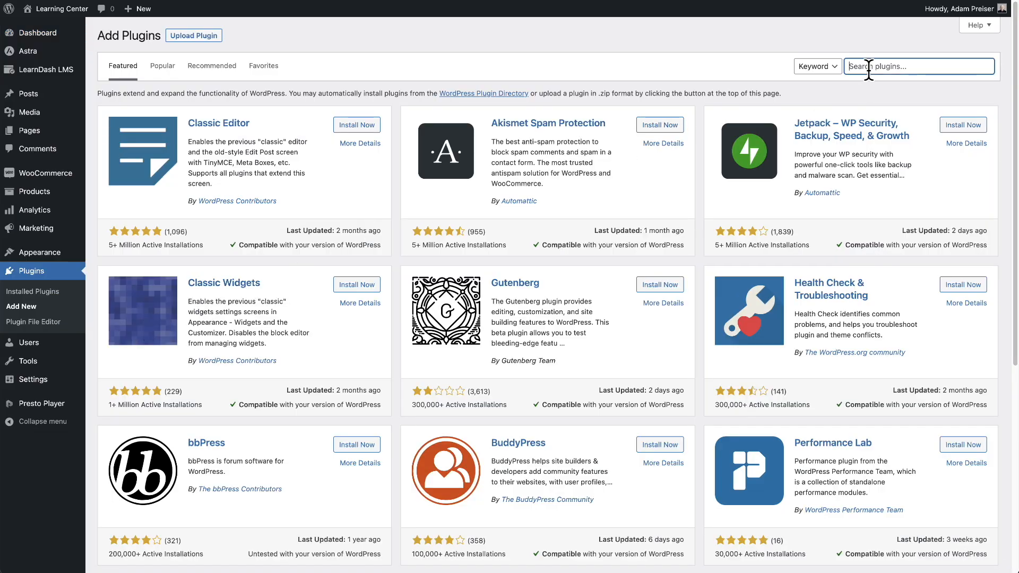
left_click(352, 126)
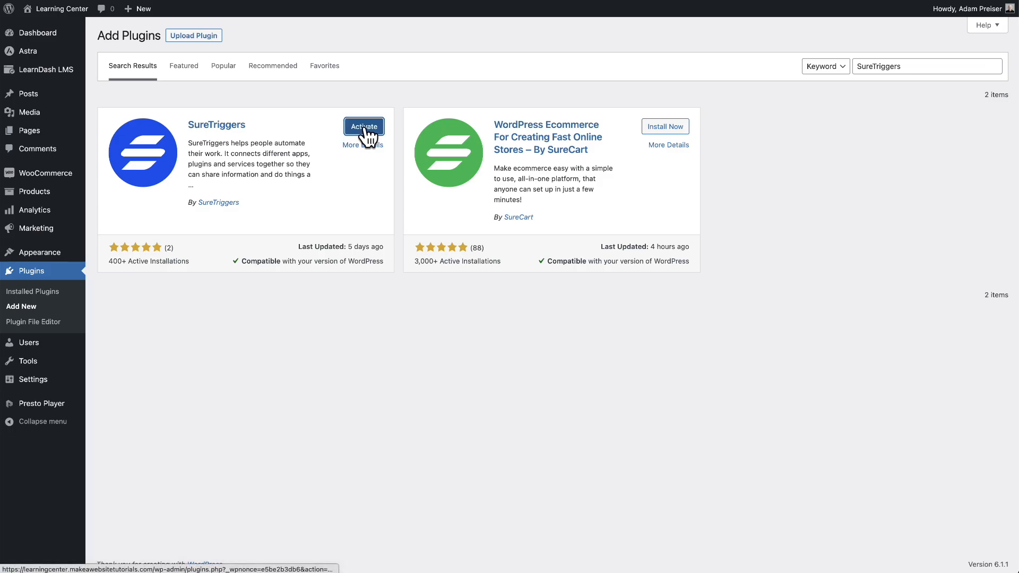
Step: Activate SureTriggers and choose Connect Now to reach its sign-in page
left_click(363, 127)
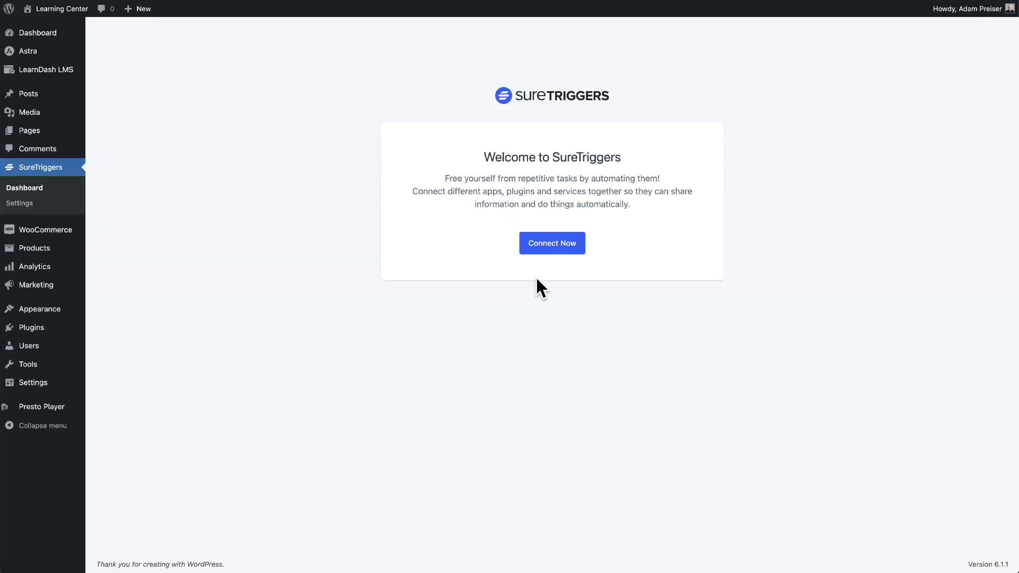
mouse_move(549, 254)
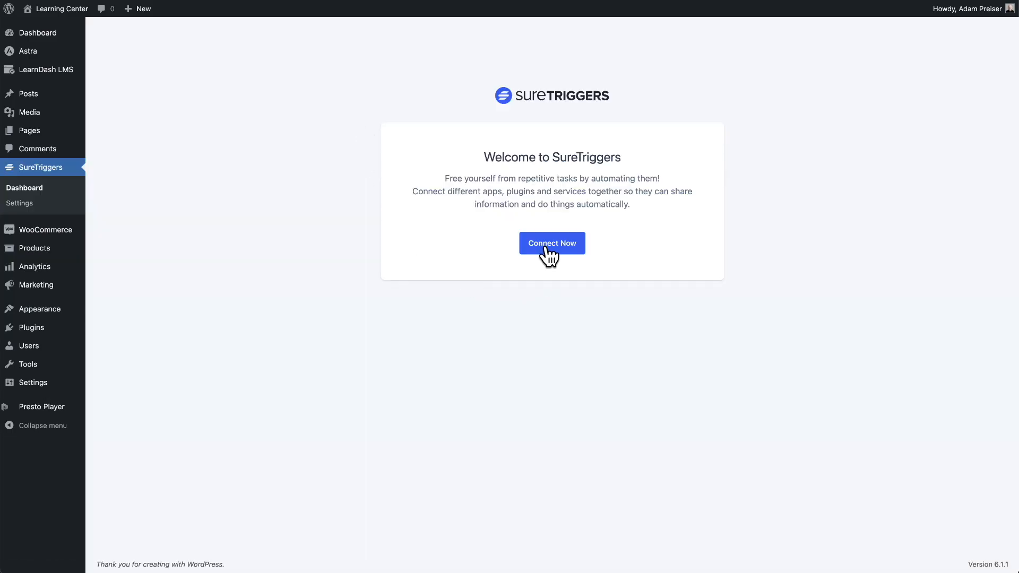
left_click(552, 243)
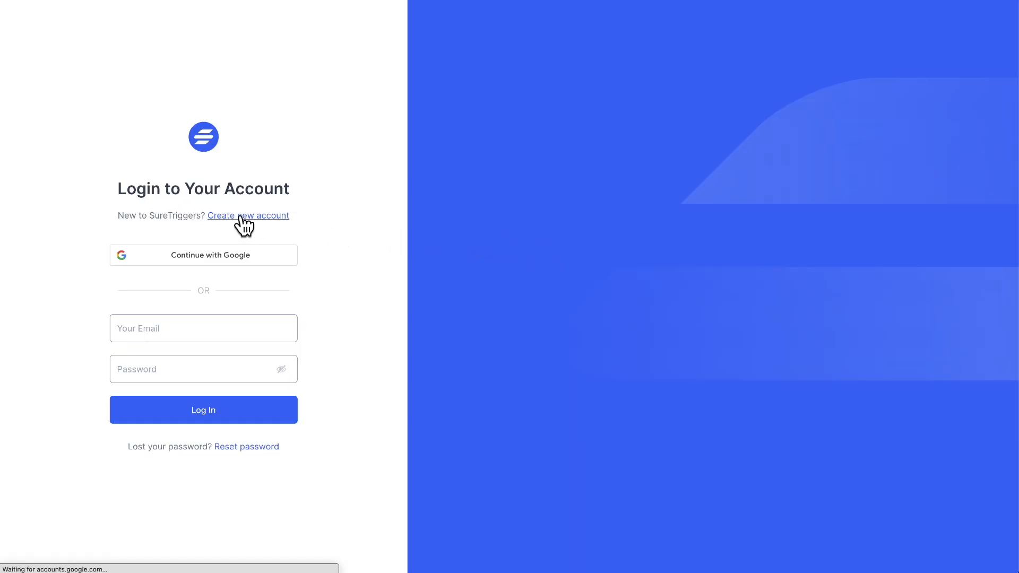
Step: Create a new SureTriggers account with first name, email and password, returning to sign-in
left_click(249, 216)
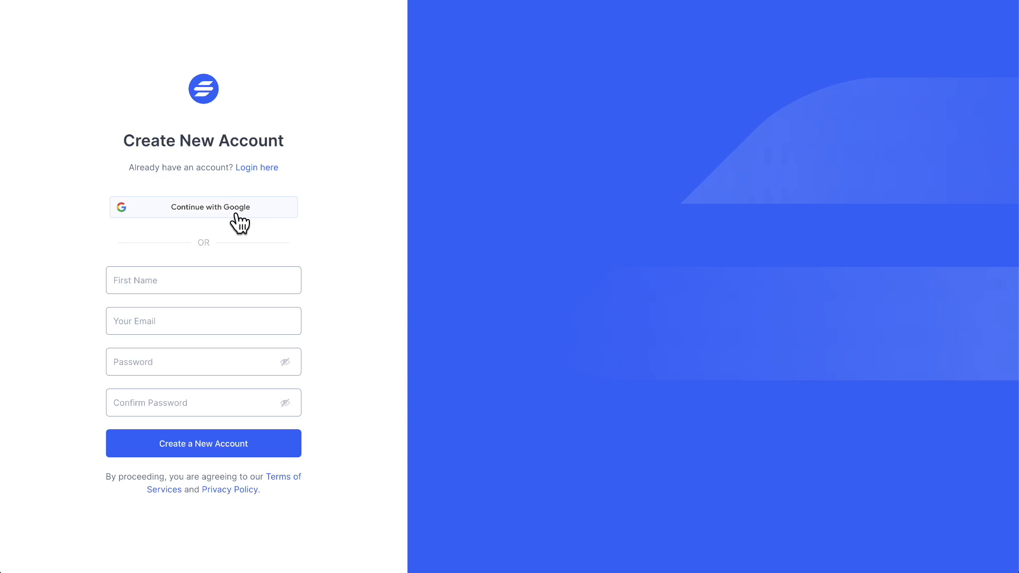
mouse_move(262, 270)
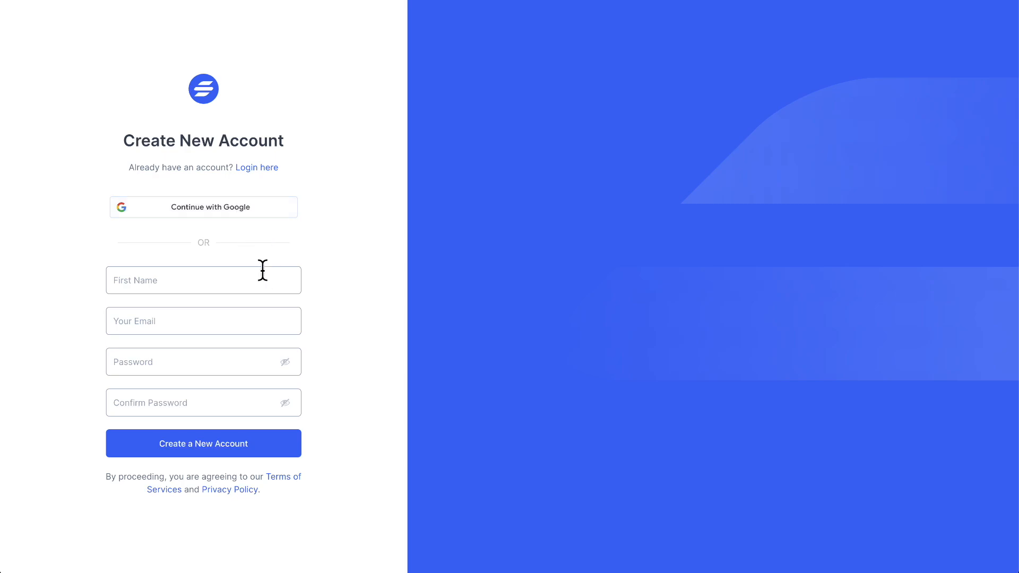
mouse_move(361, 380)
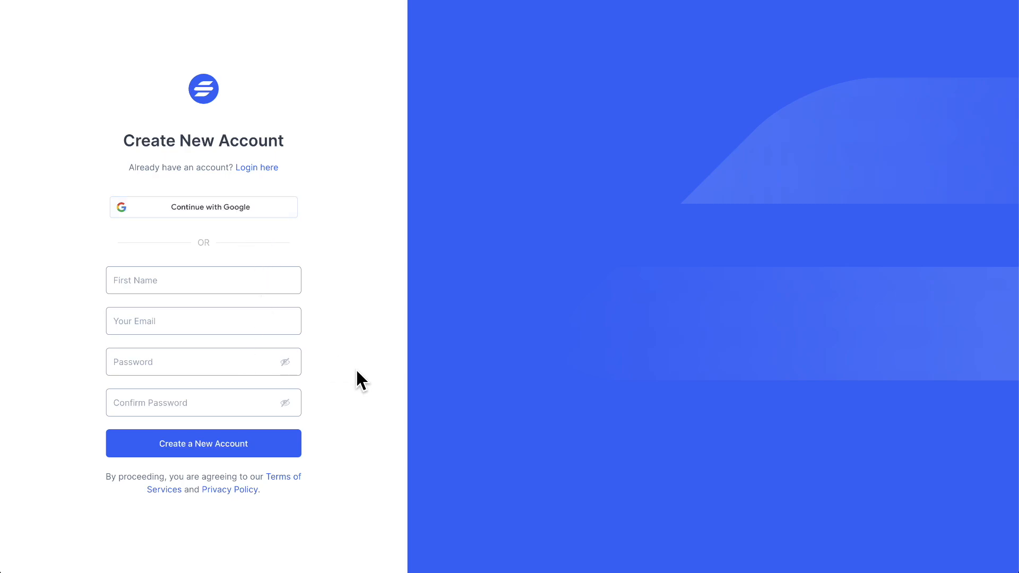
mouse_move(230, 462)
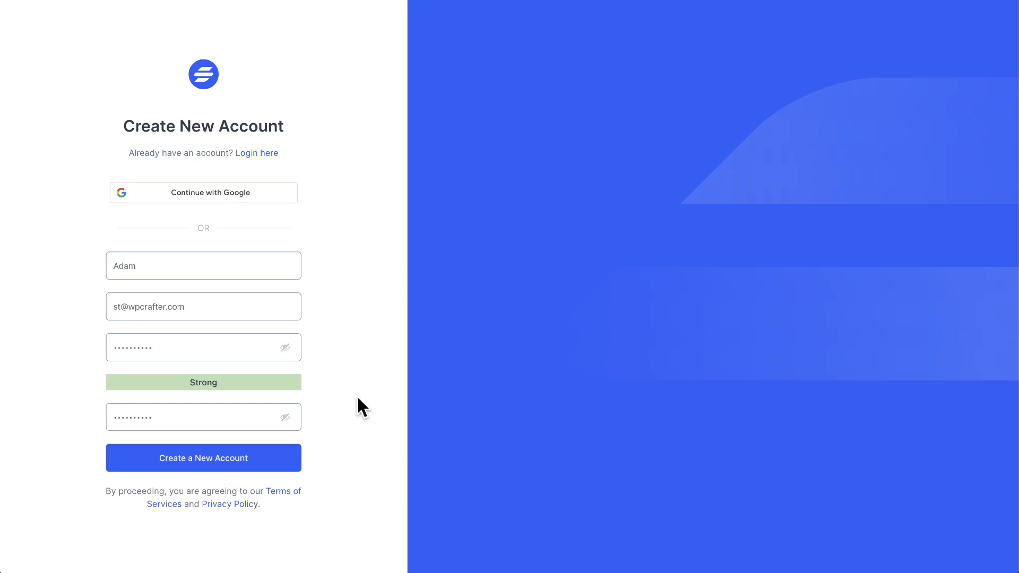
left_click(203, 459)
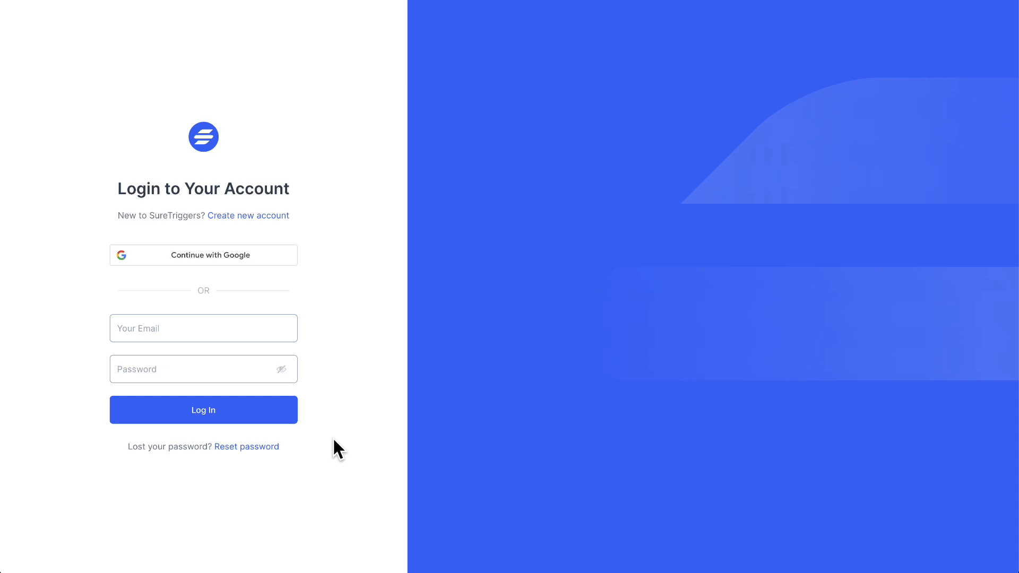
left_click(203, 255)
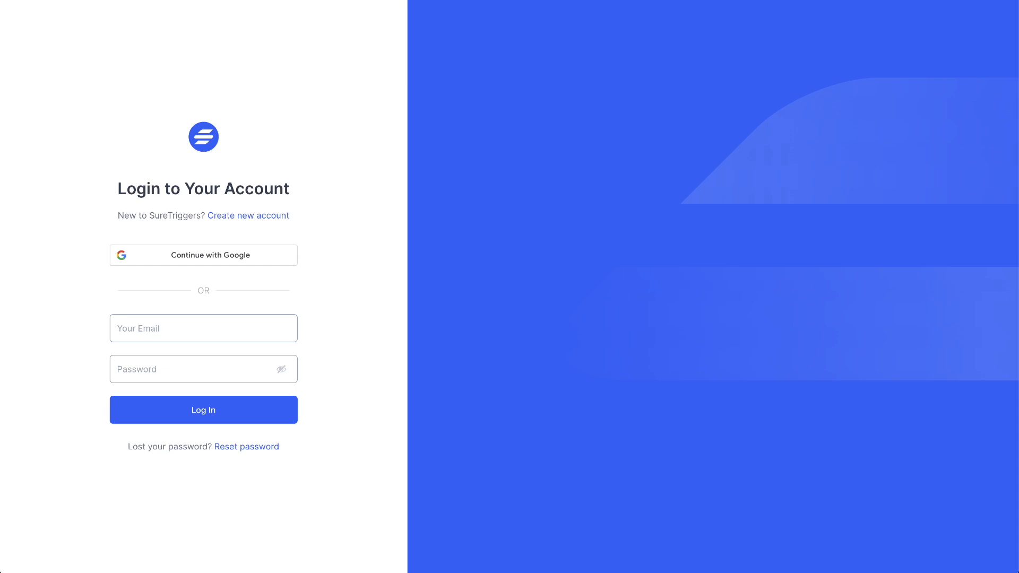
Step: Log in to SureTriggers, reaching the One Last Step authorization page
left_click(203, 409)
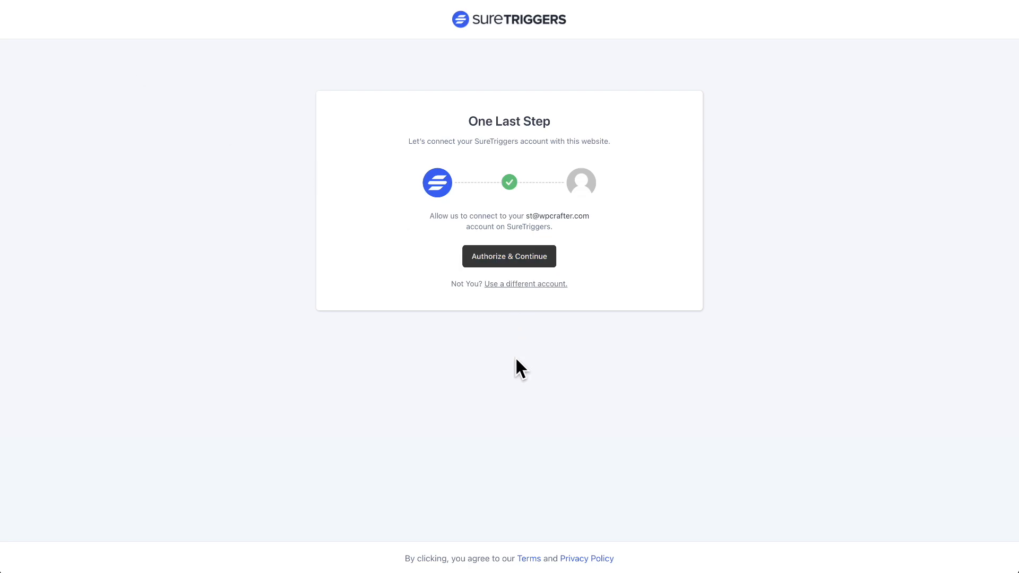
Step: Authorize & Continue so the SureTriggers dashboard loads inside WordPress admin
left_click(509, 256)
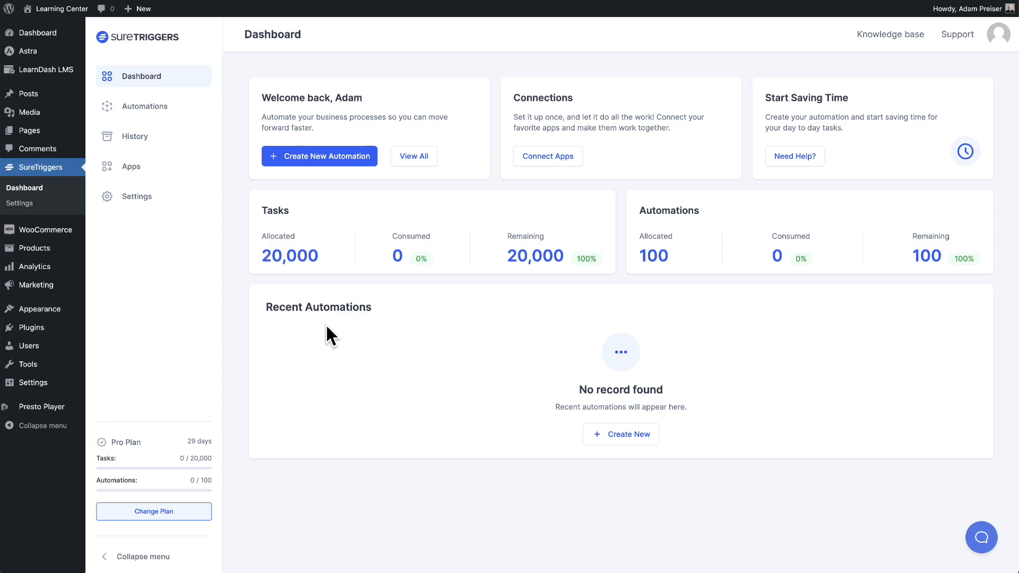
mouse_move(509, 327)
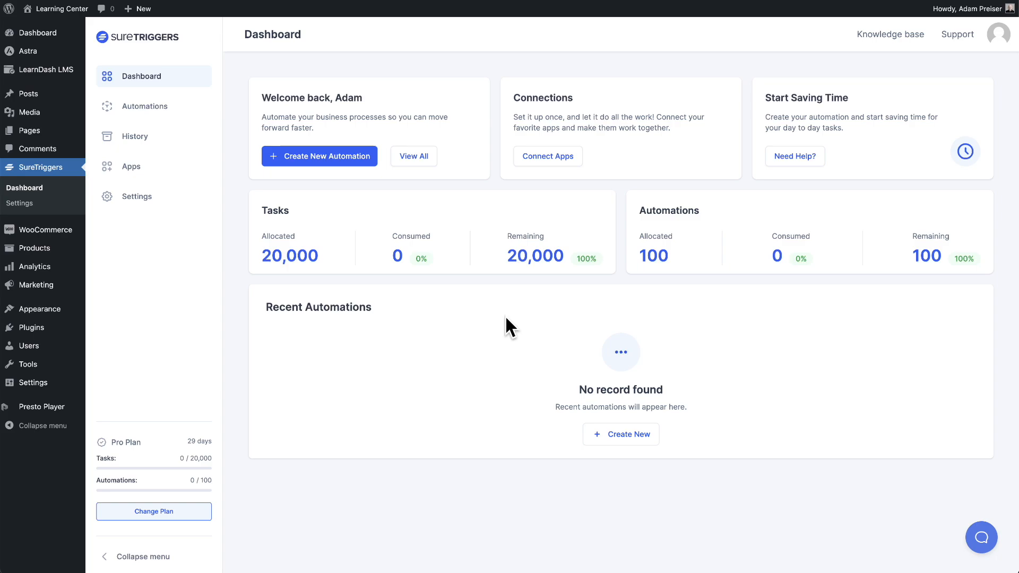
Step: Show the Apps list with WordPress connected: 1 connection, 0 automations
left_click(132, 166)
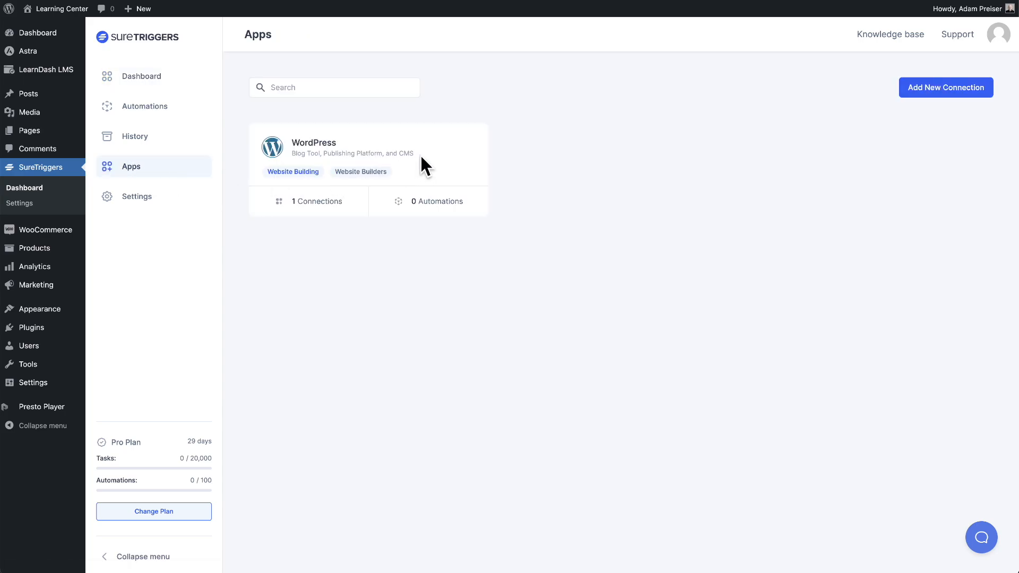
mouse_move(426, 166)
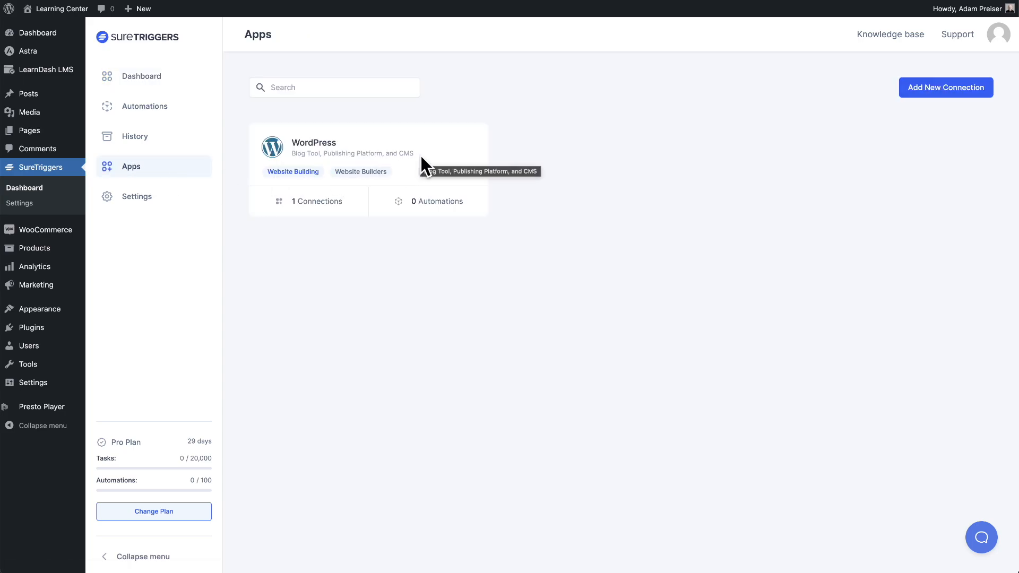
mouse_move(580, 140)
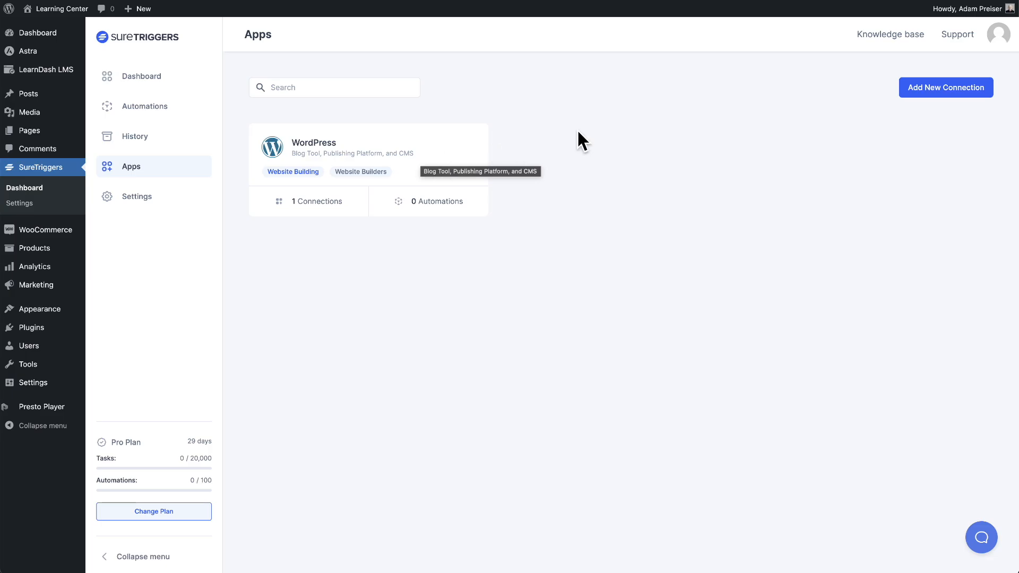
Step: Browse the Add New Connection app catalogue, then return to the SureTriggers dashboard
left_click(944, 87)
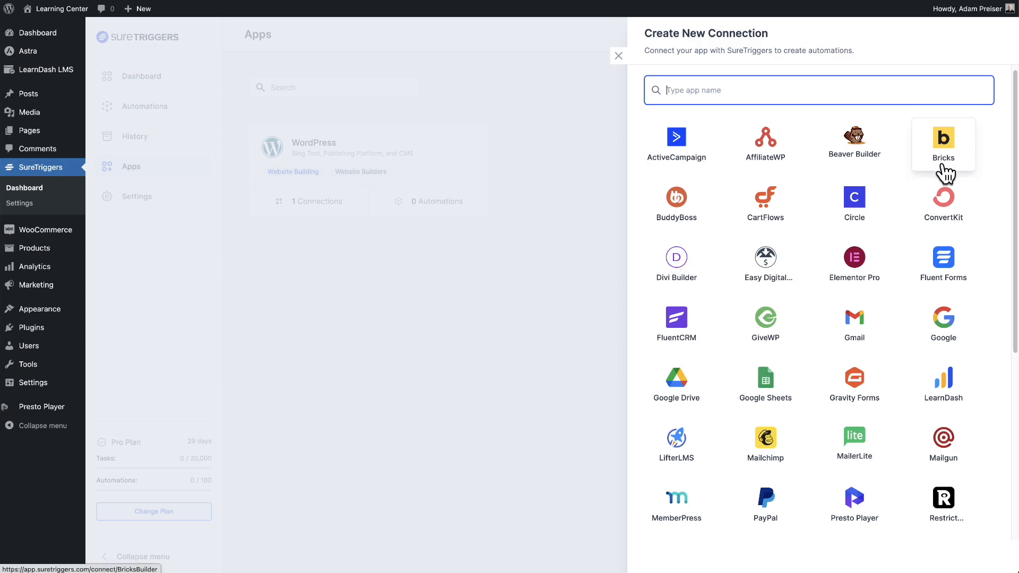
scroll("down", 3)
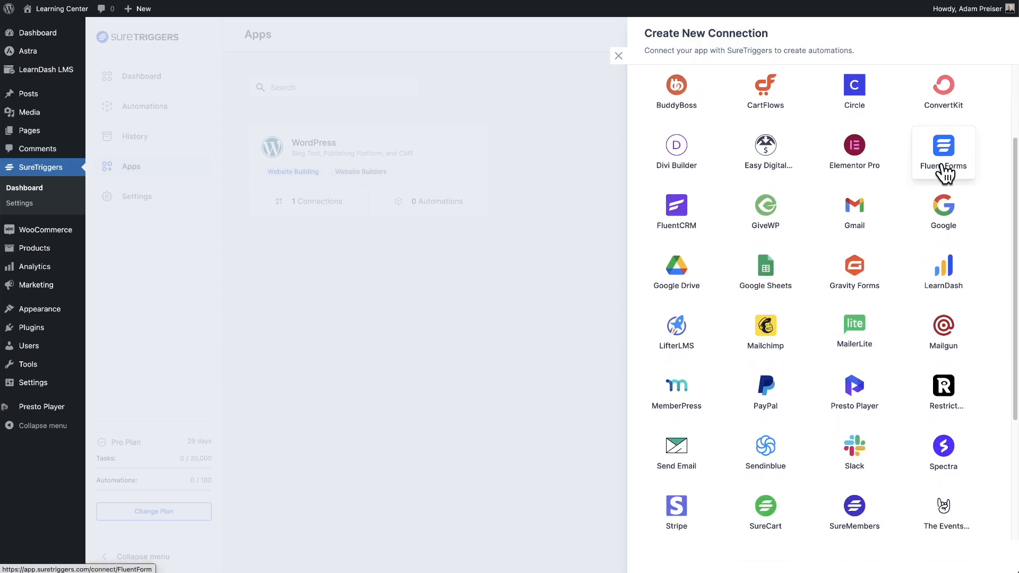
scroll("down", 3)
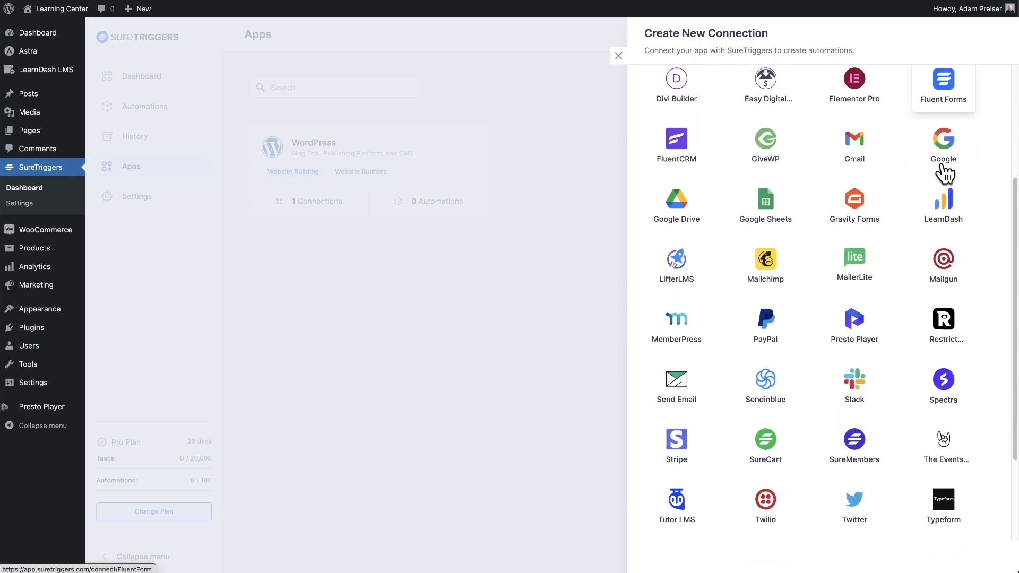
scroll("down", 3)
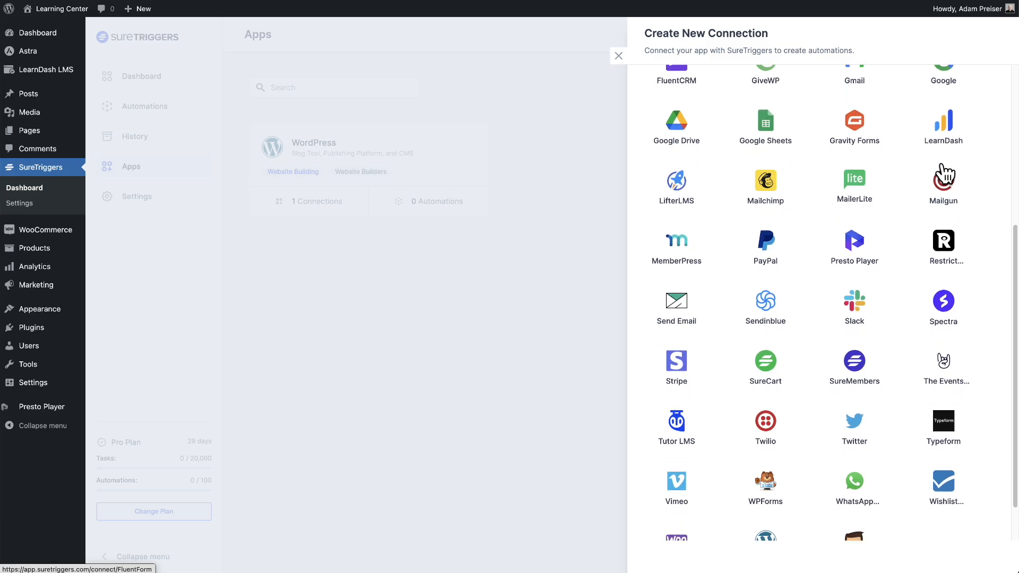
scroll("down", 3)
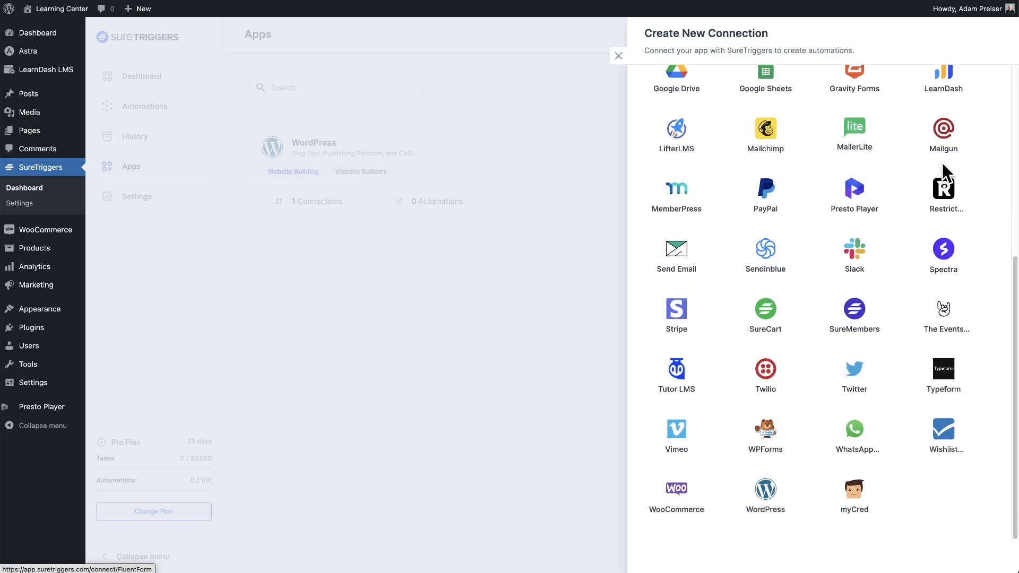
left_click(617, 56)
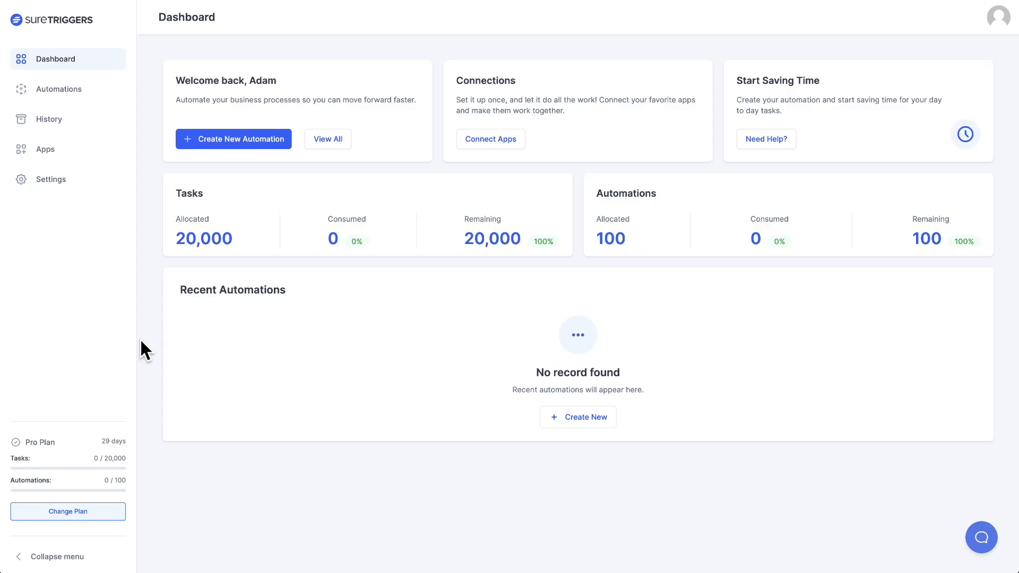